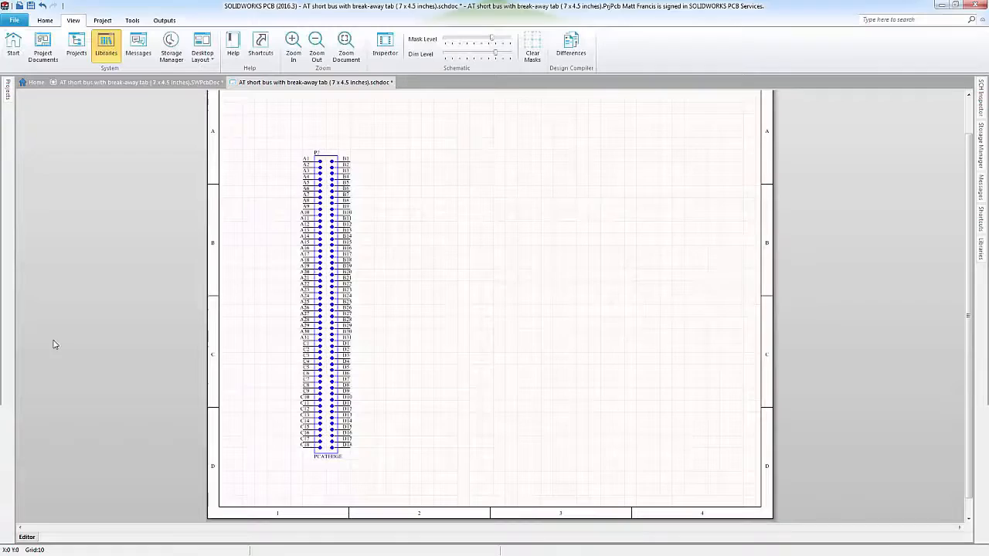
{"action": "mouse_move", "coordinate": [399, 118]}
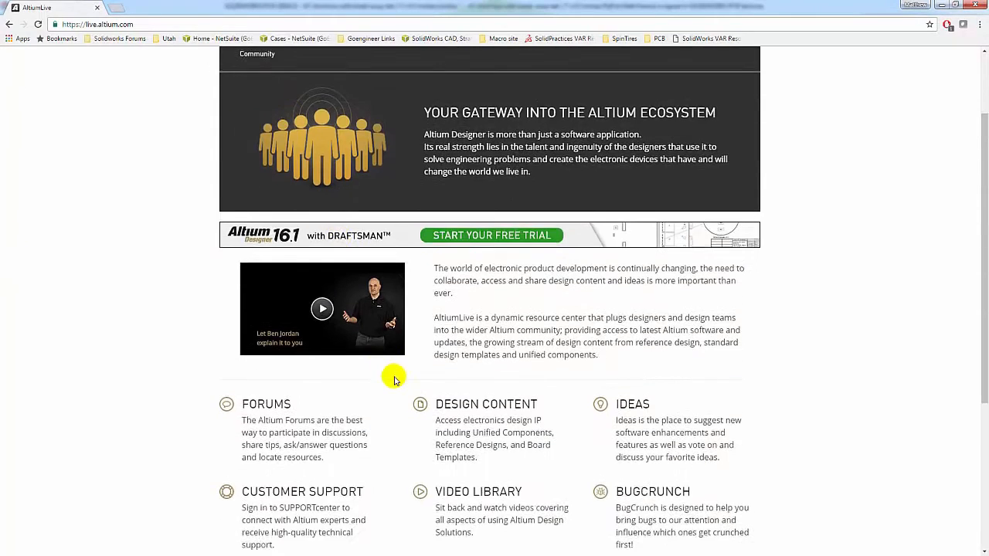
Show the Unified Components catalogue in Design Content with parts sorted by date.
{"action": "scroll", "scroll_direction": "down", "scroll_amount": 3}
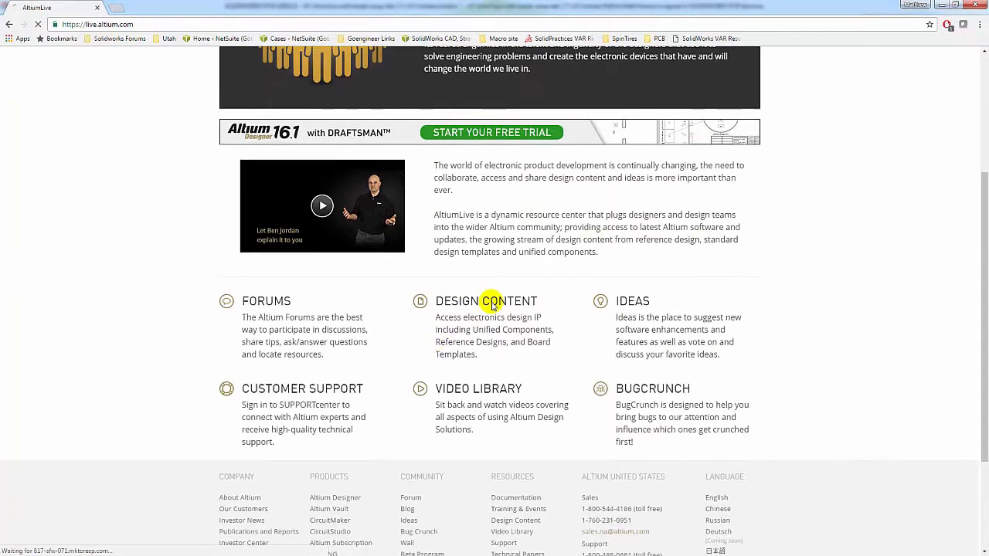
{"action": "left_click", "coordinate": [485, 302]}
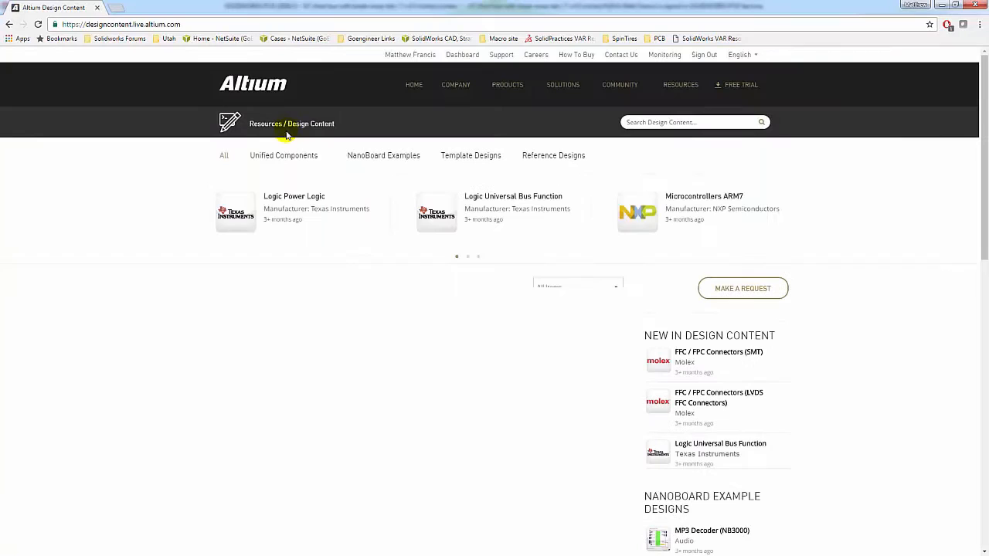
{"action": "left_click", "coordinate": [283, 155]}
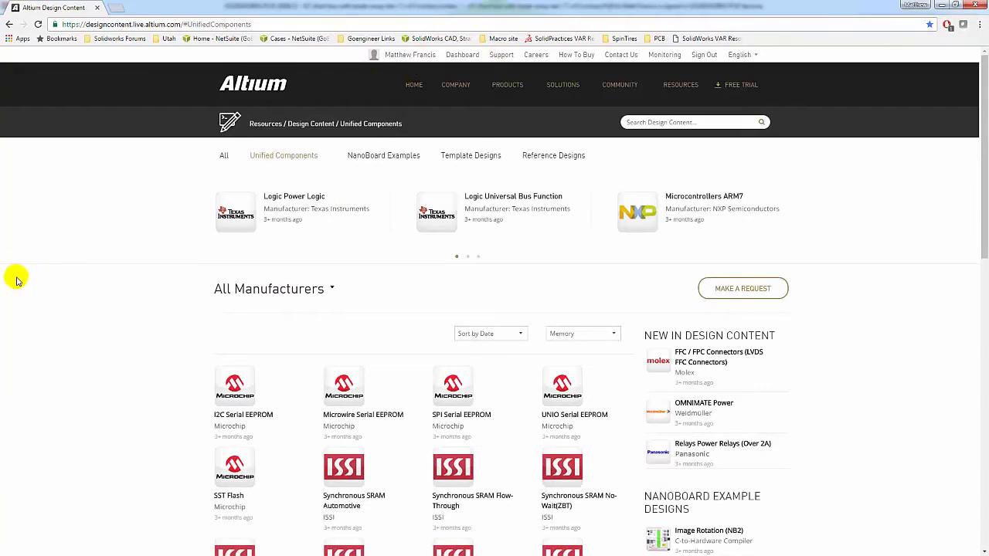
{"action": "mouse_move", "coordinate": [55, 372]}
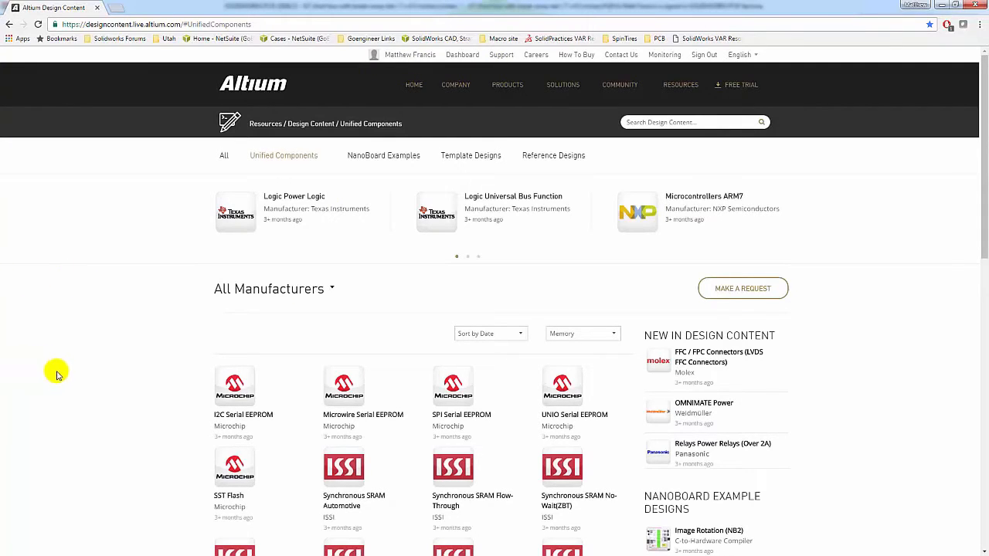
{"action": "left_click", "coordinate": [272, 289]}
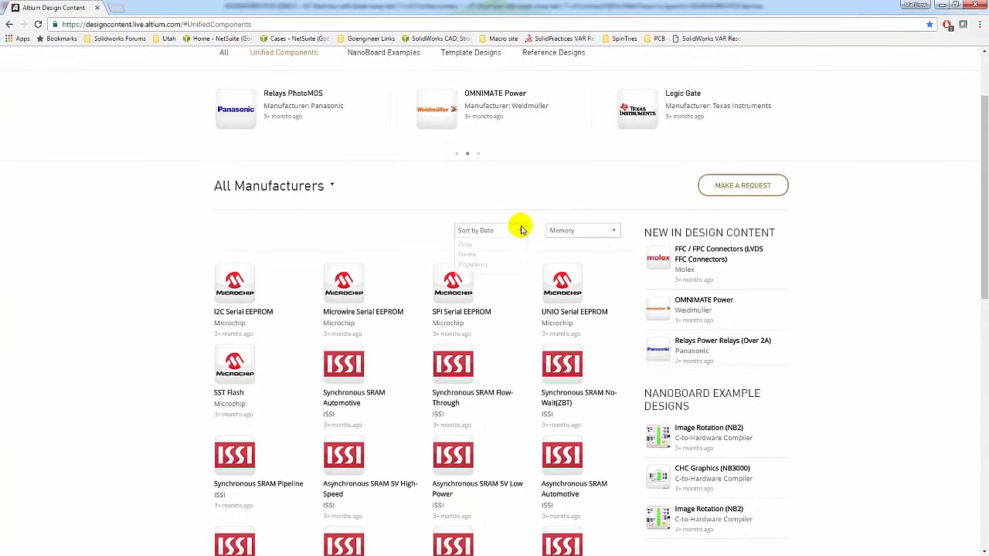
{"action": "left_click", "coordinate": [582, 230]}
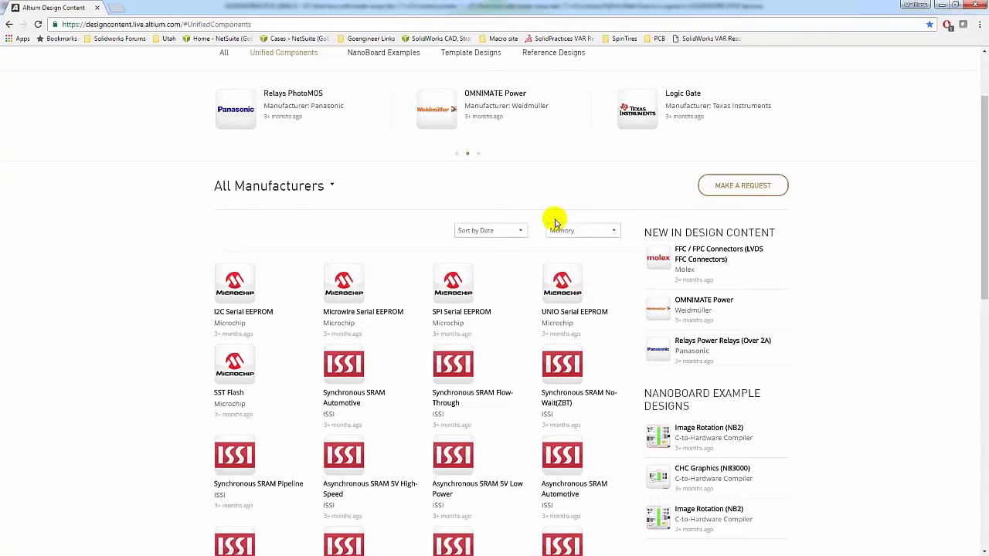
Filter to the Memory category, download the Microchip SST Flash library and open the zip.
{"action": "left_click", "coordinate": [490, 231]}
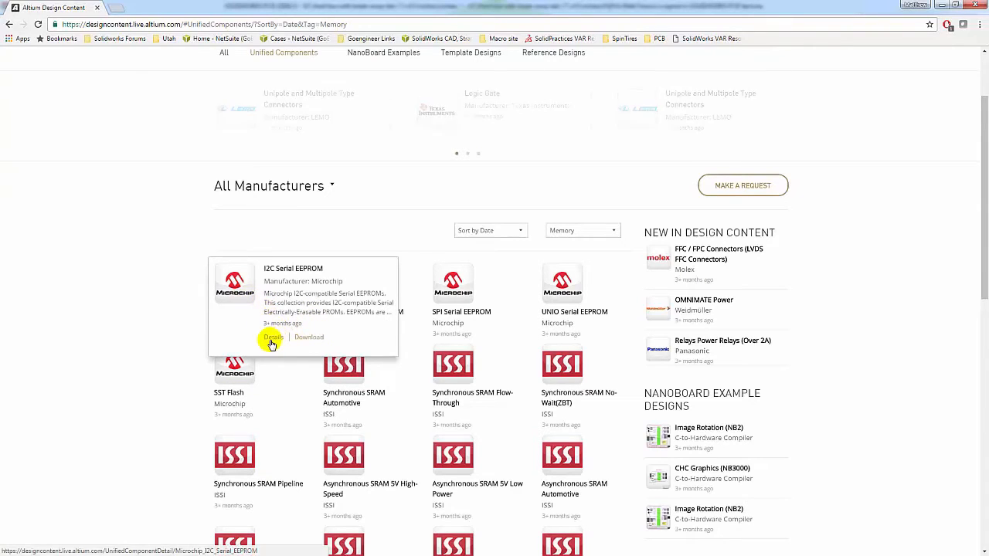
{"action": "mouse_move", "coordinate": [228, 403]}
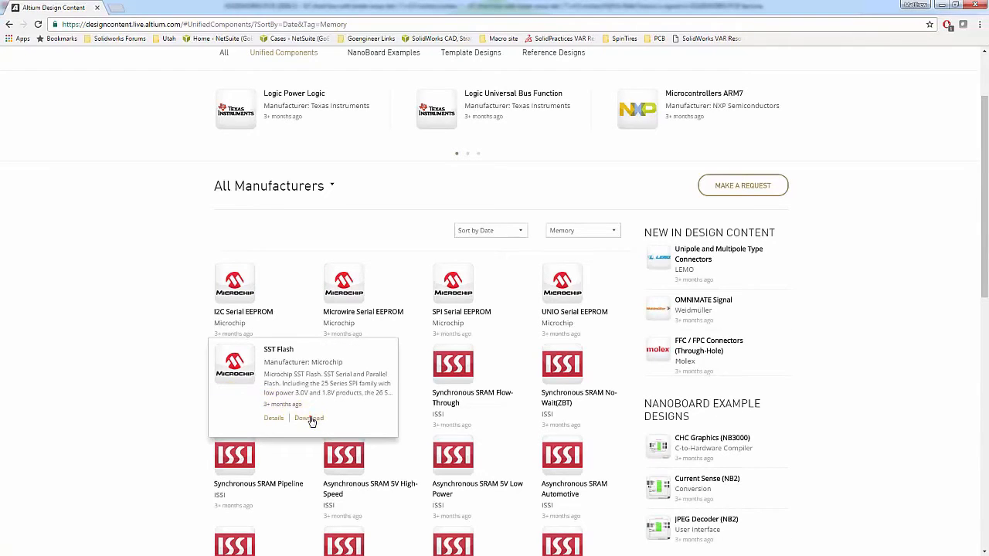
{"action": "left_click", "coordinate": [309, 418]}
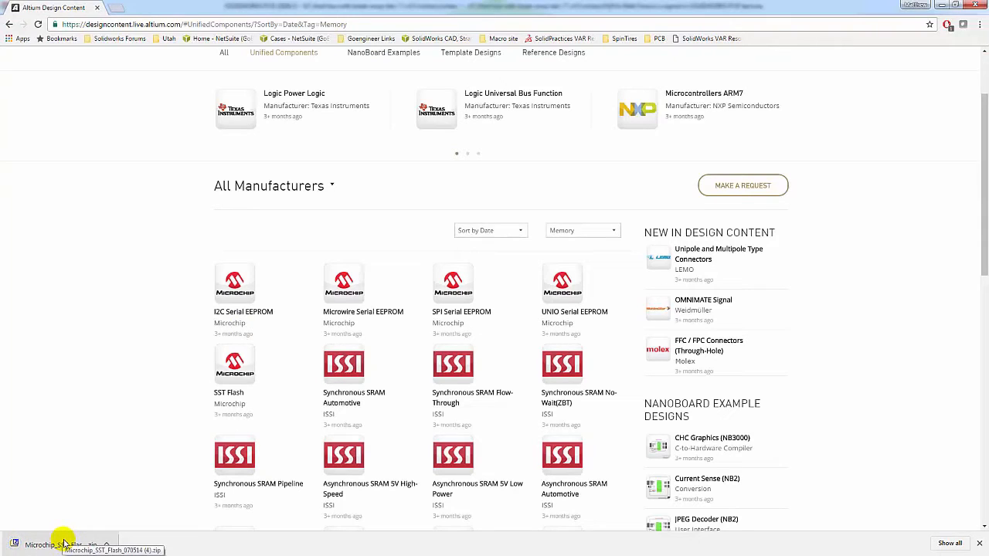
{"action": "left_click", "coordinate": [63, 541]}
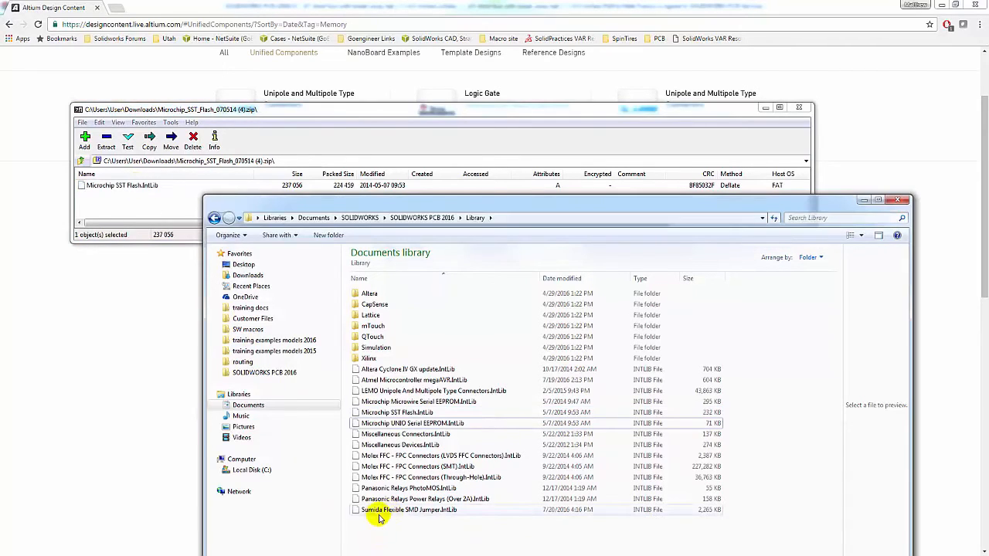
Confirm Microchip SST Flash.IntLib sits in the SOLIDWORKS PCB 2016 Library folder and close Explorer.
{"action": "left_click", "coordinate": [398, 411]}
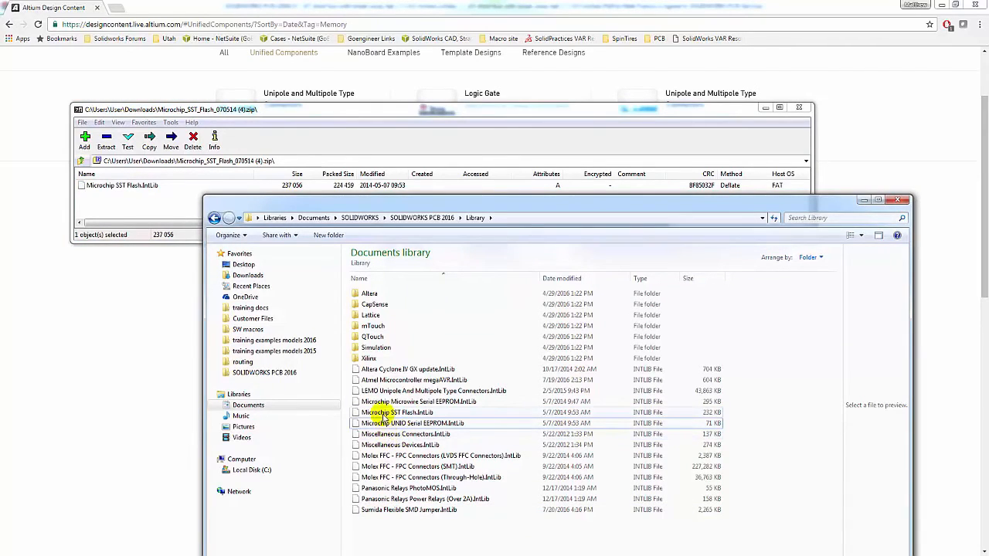
{"action": "mouse_move", "coordinate": [510, 350]}
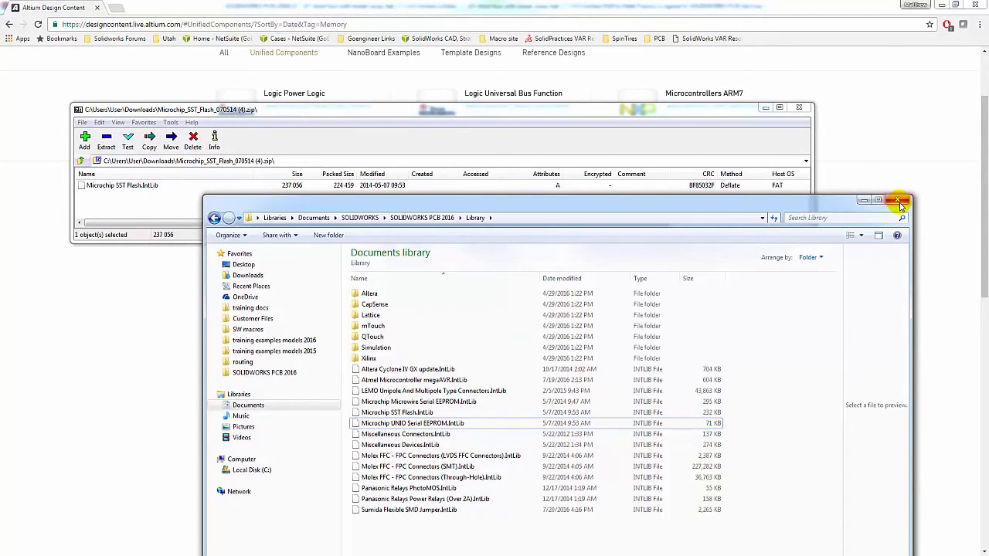
{"action": "left_click", "coordinate": [903, 201]}
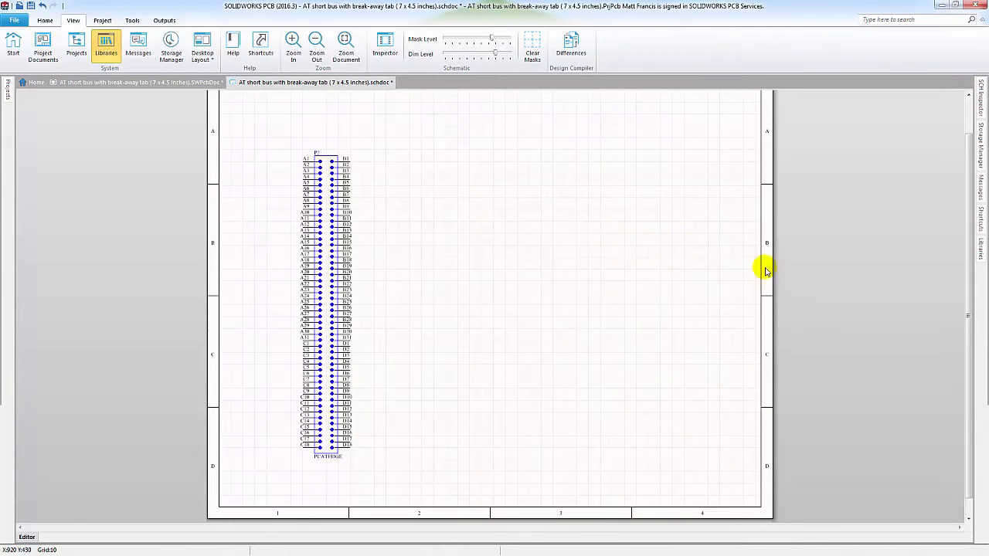
Show the Libraries panel from the Home ribbon beside the schematic.
{"action": "left_click", "coordinate": [101, 43]}
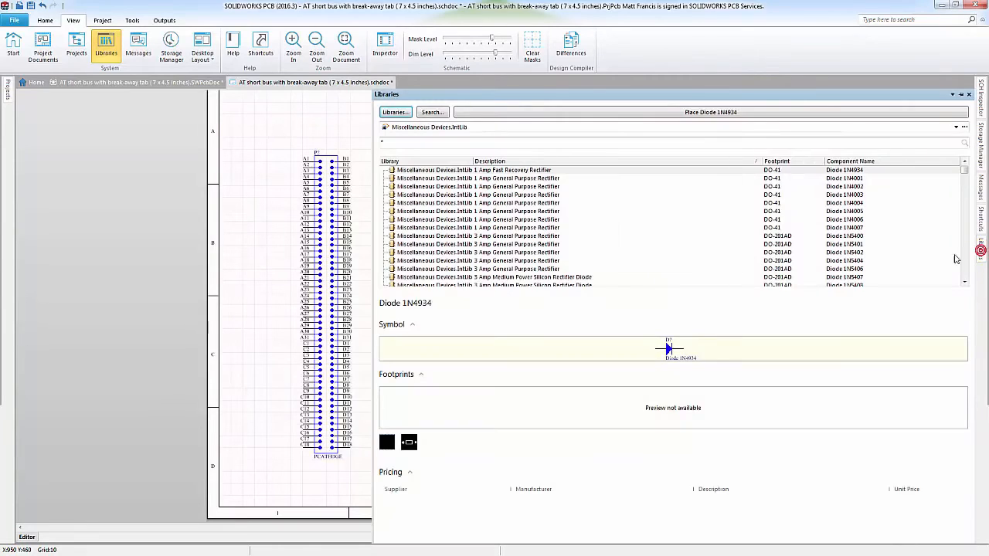
{"action": "mouse_move", "coordinate": [139, 127]}
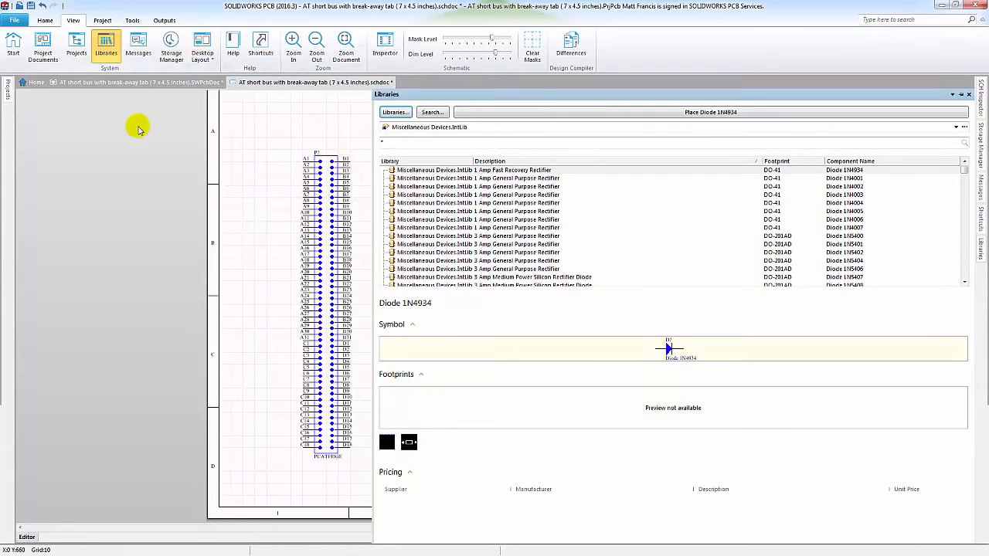
{"action": "left_click", "coordinate": [102, 41]}
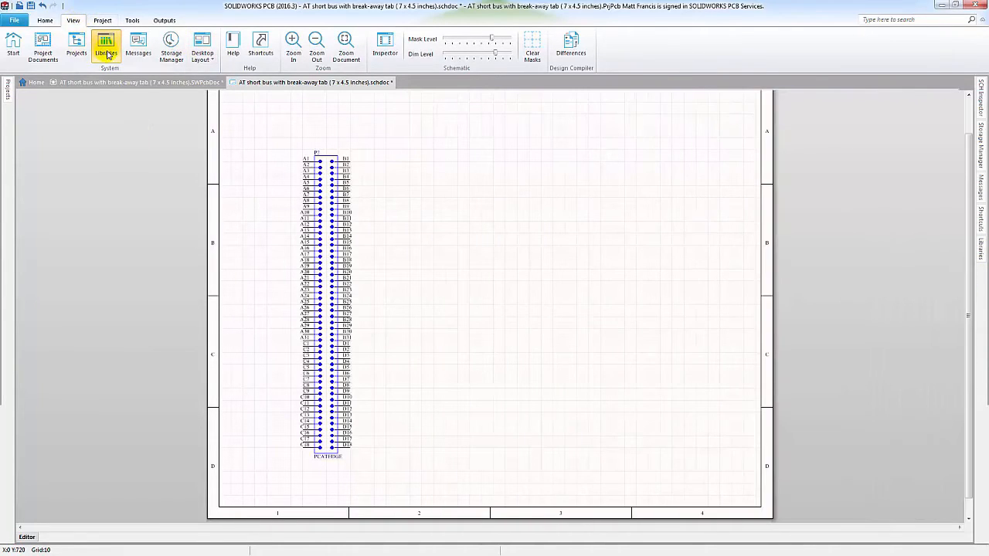
{"action": "left_click", "coordinate": [102, 43]}
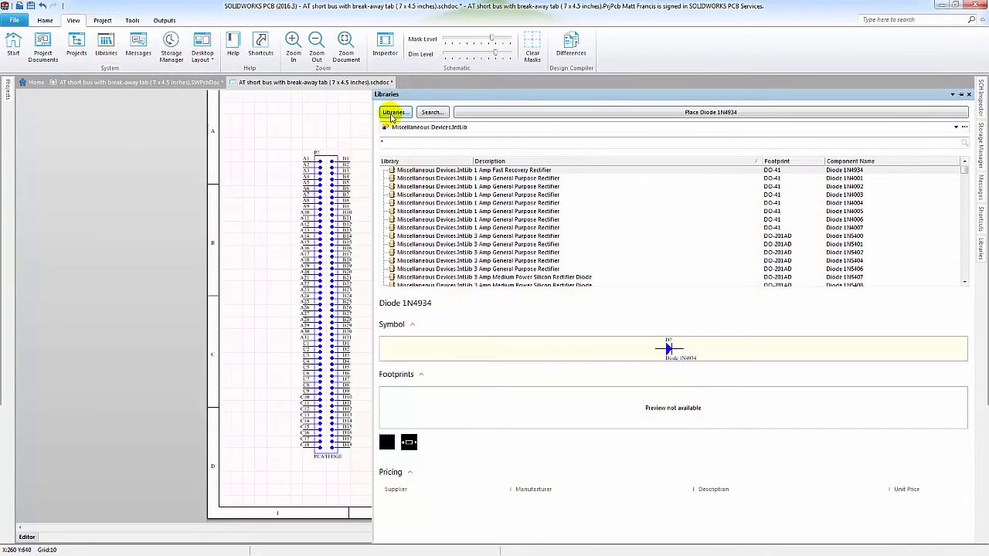
Install Microchip SST Flash.IntLib from file into the installed libraries list.
{"action": "left_click", "coordinate": [394, 111]}
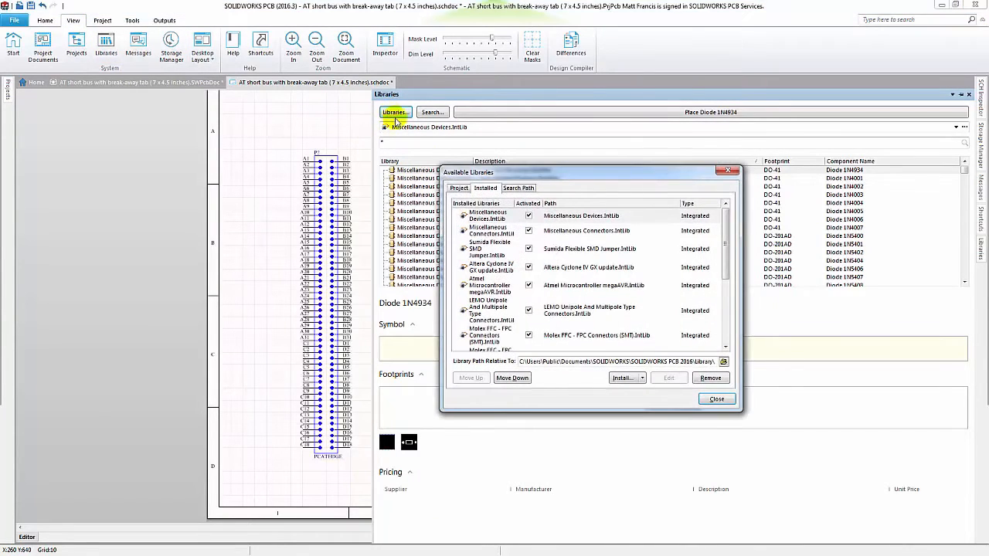
{"action": "left_click", "coordinate": [485, 188]}
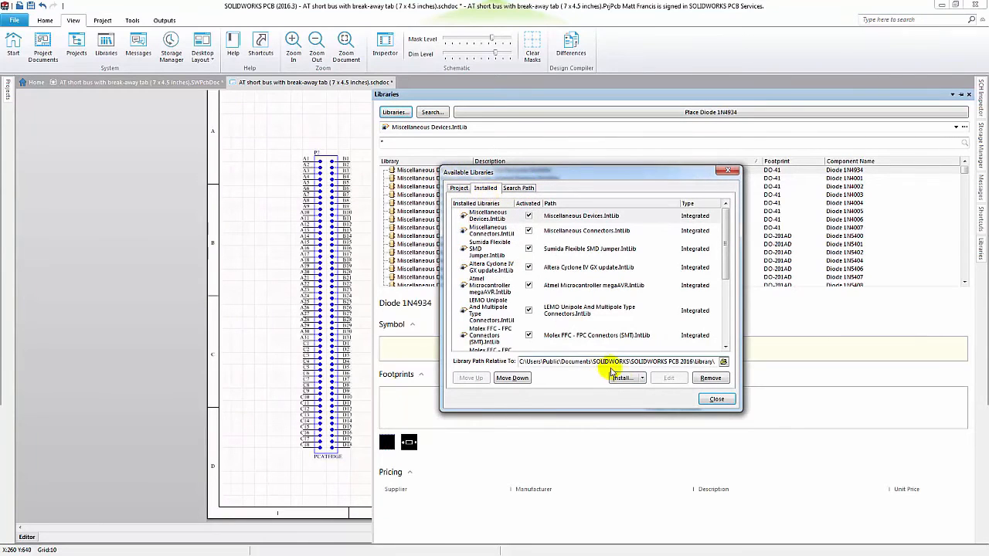
{"action": "left_click", "coordinate": [639, 377]}
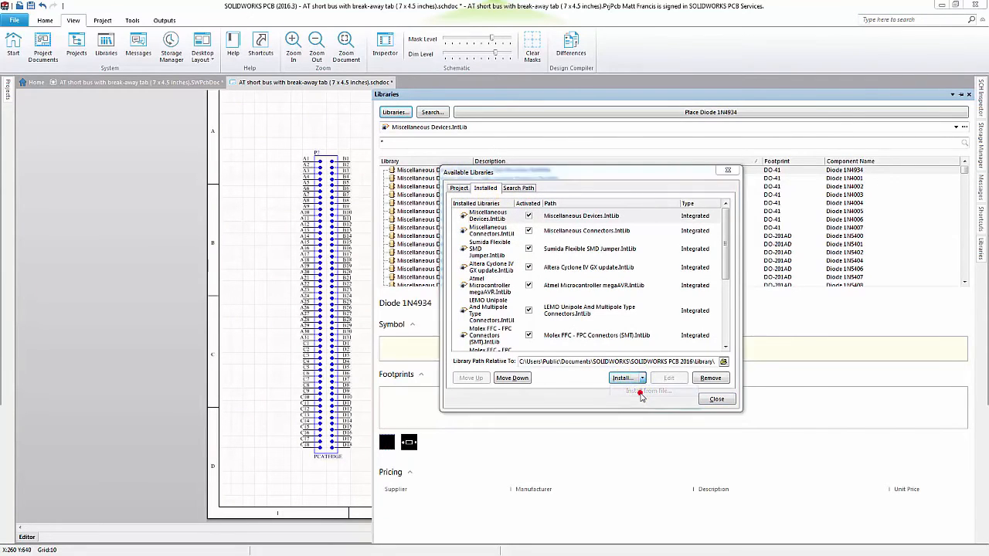
{"action": "left_click", "coordinate": [637, 391]}
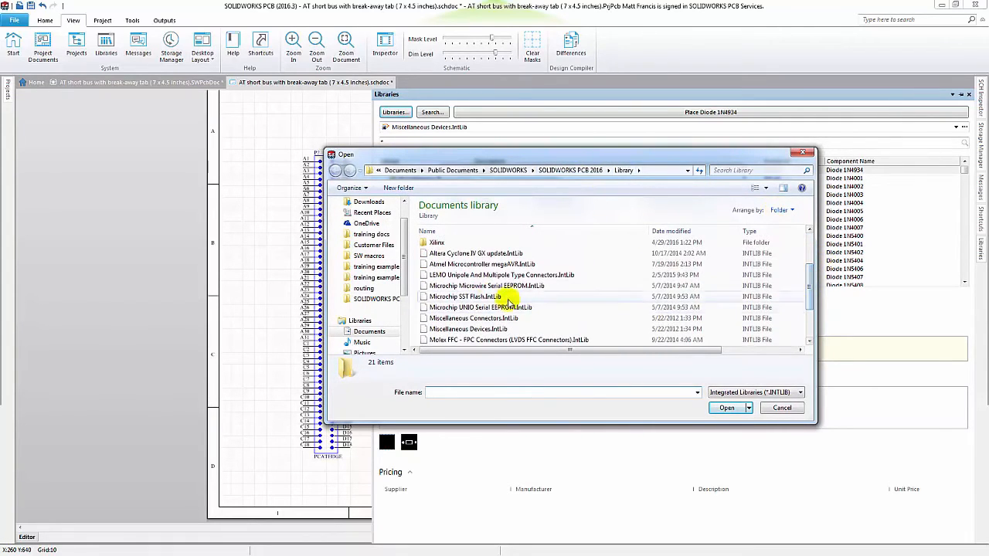
{"action": "left_click", "coordinate": [464, 297]}
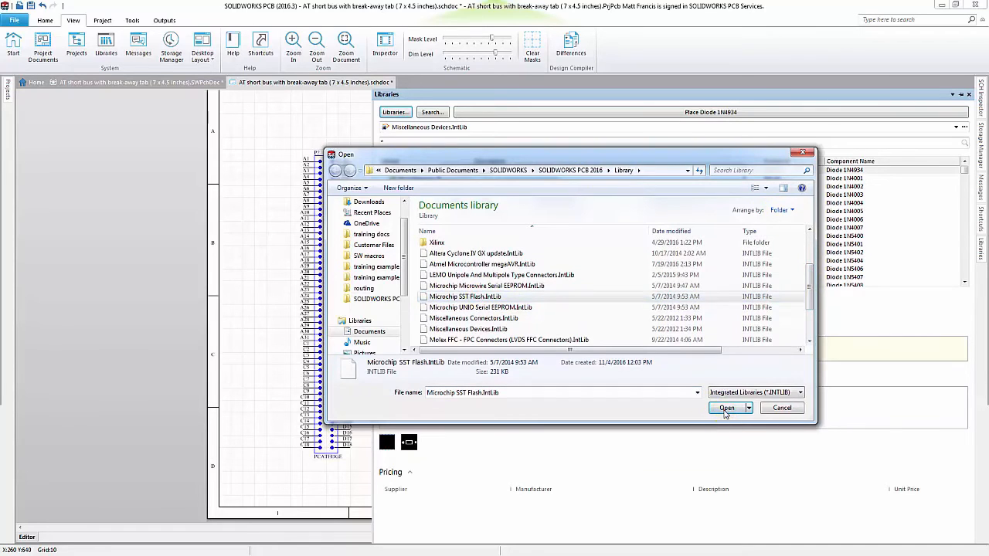
{"action": "left_click", "coordinate": [726, 408]}
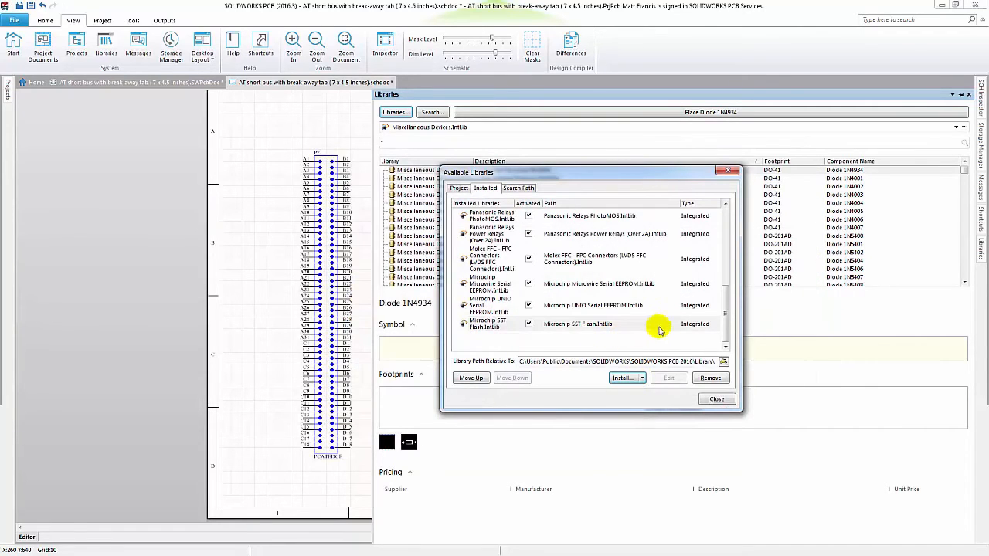
{"action": "mouse_move", "coordinate": [573, 332]}
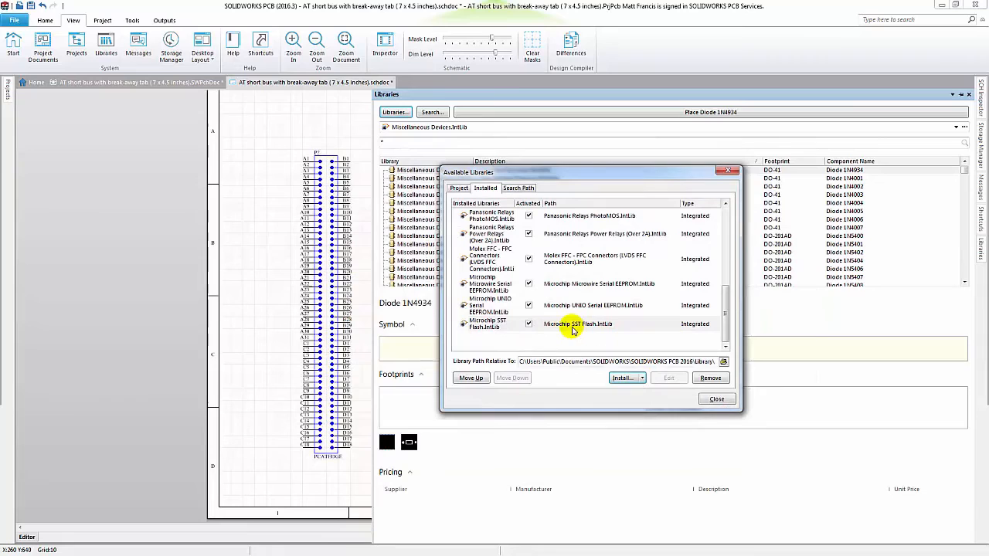
{"action": "mouse_move", "coordinate": [662, 414]}
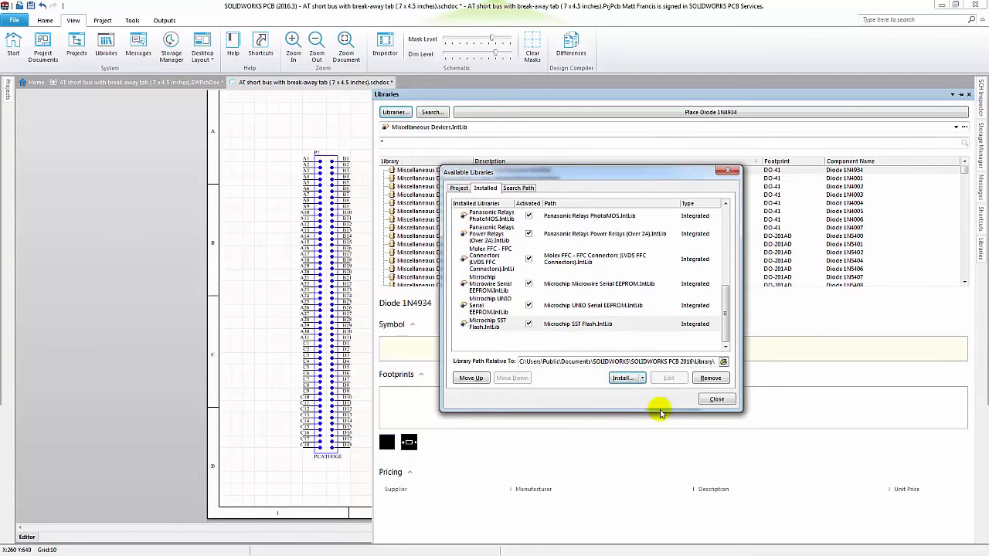
{"action": "left_click", "coordinate": [717, 399]}
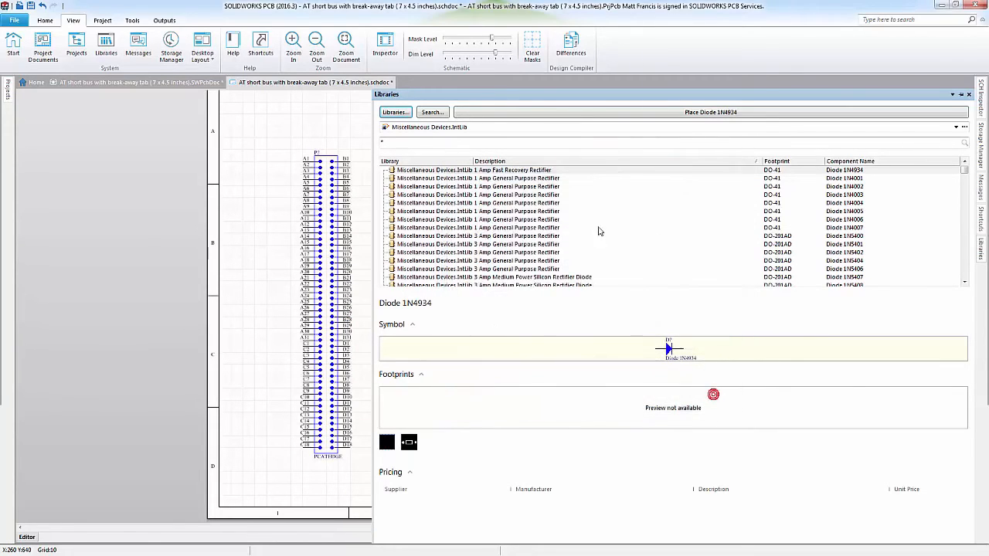
Switch the library browser to Microchip SST Flash.IntLib and scroll through its memory parts.
{"action": "left_click", "coordinate": [958, 127]}
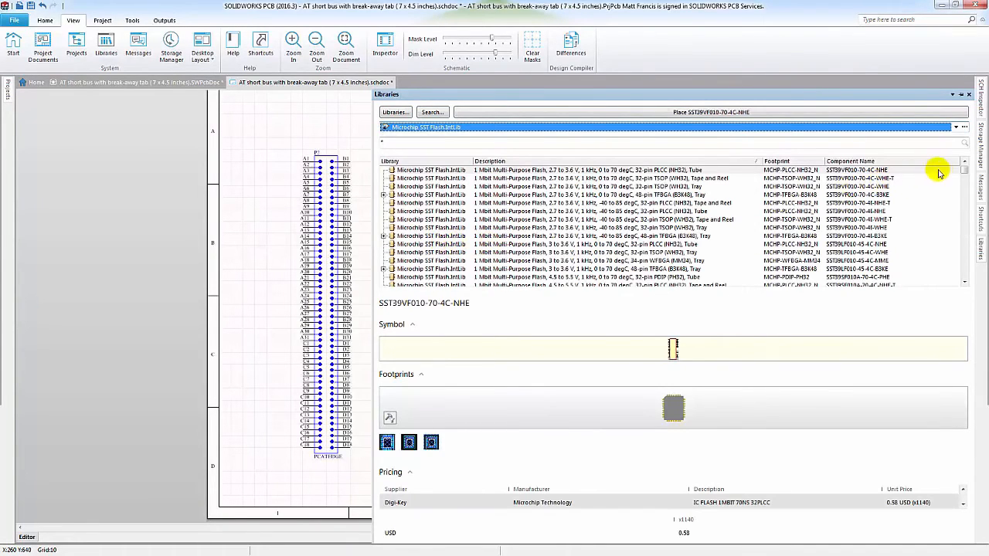
{"action": "scroll", "scroll_direction": "down", "scroll_amount": 3}
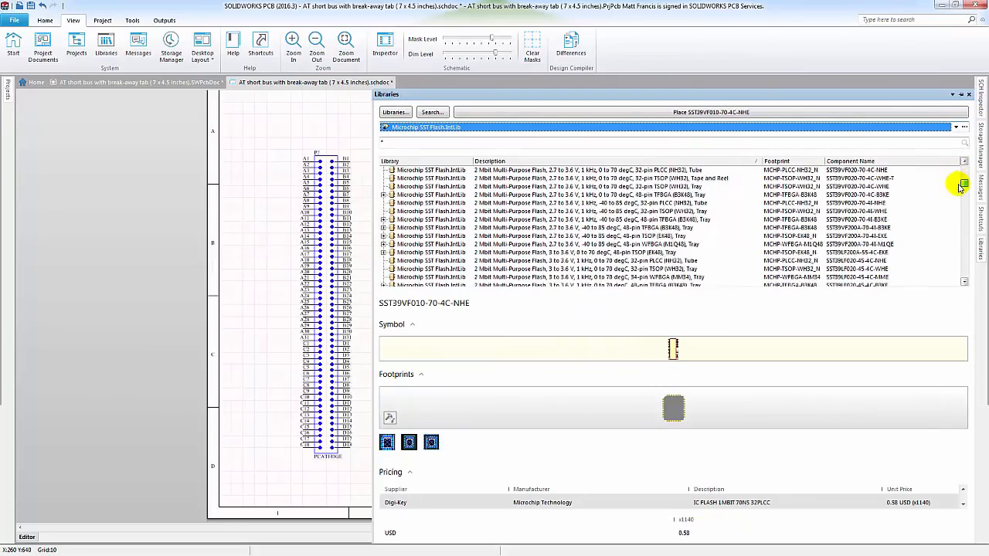
{"action": "scroll", "scroll_direction": "down", "scroll_amount": 3}
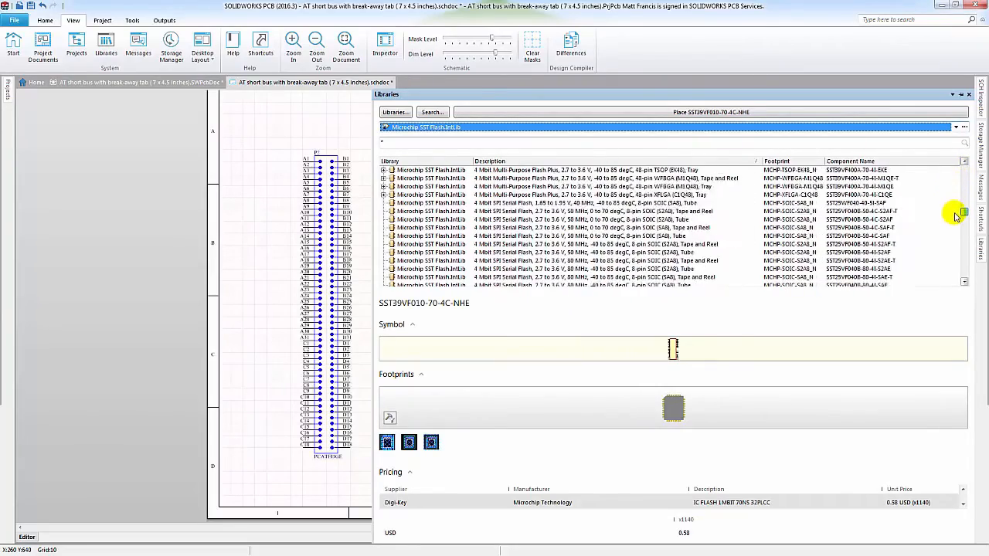
{"action": "scroll", "scroll_direction": "down", "scroll_amount": 3}
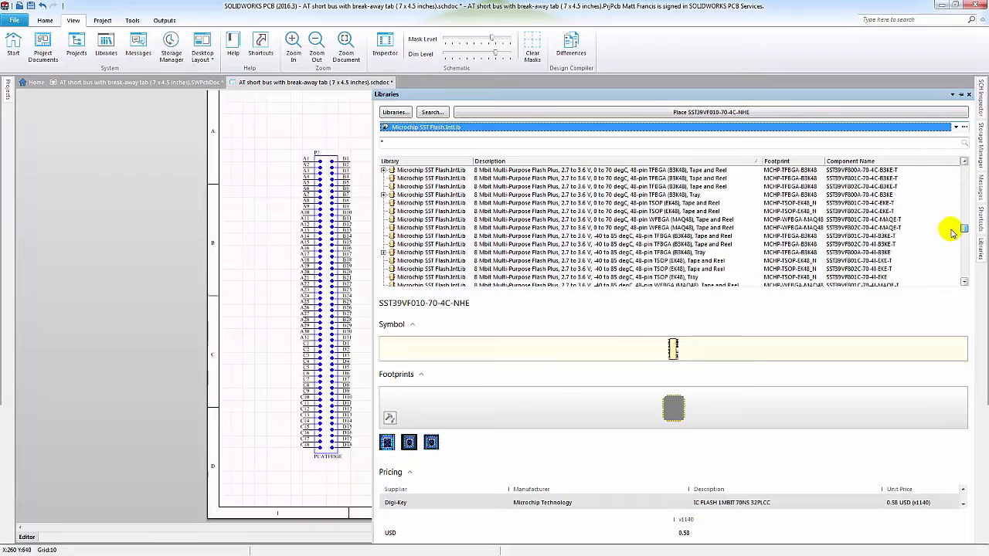
{"action": "scroll", "scroll_direction": "down", "scroll_amount": 3}
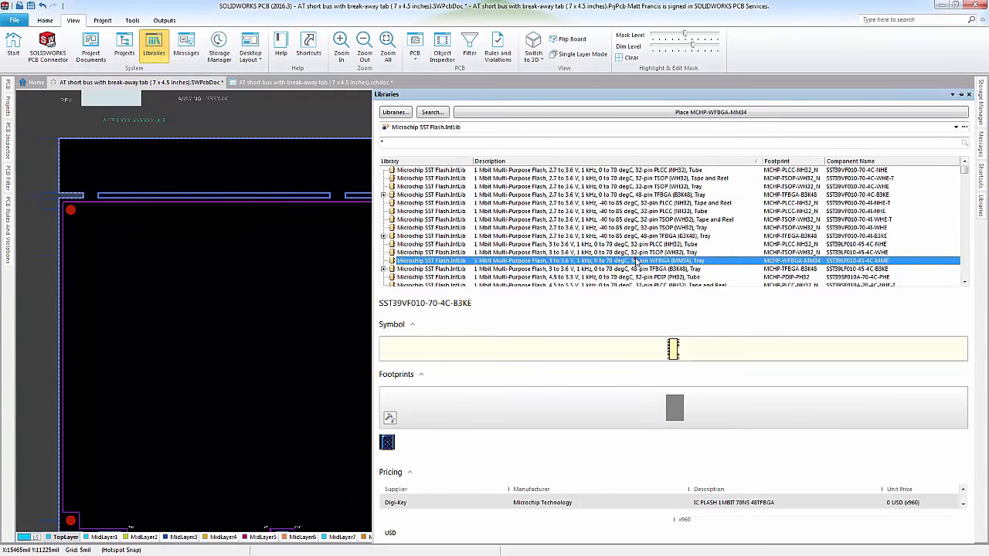
Place the selected SST flash part's footprint on the board and return to the schematic sheet.
{"action": "left_click", "coordinate": [611, 260]}
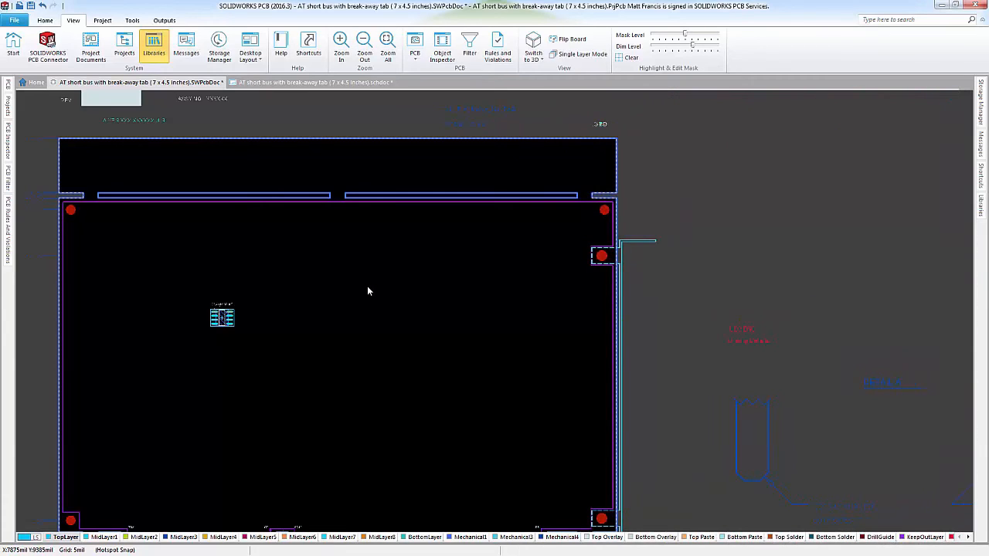
{"action": "mouse_move", "coordinate": [196, 257]}
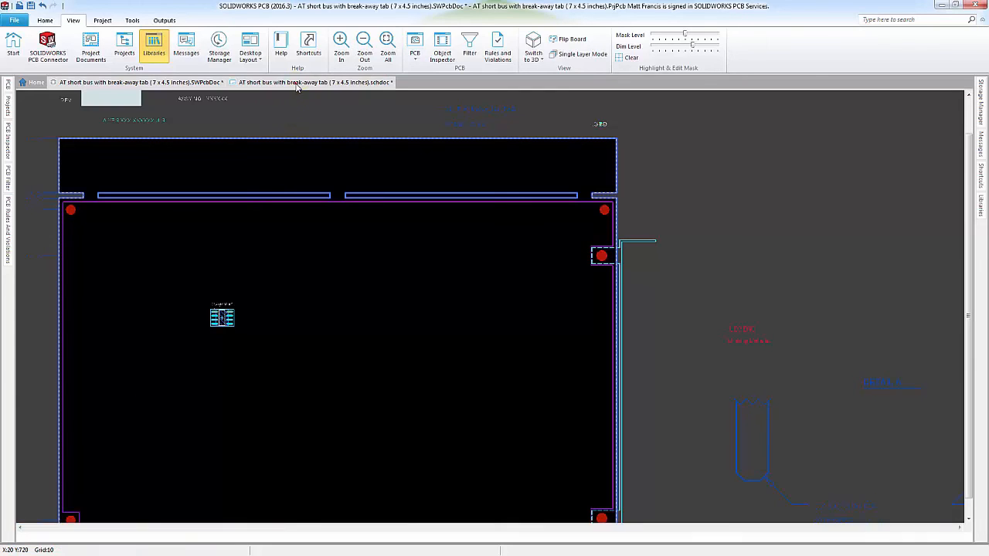
{"action": "left_click", "coordinate": [313, 84]}
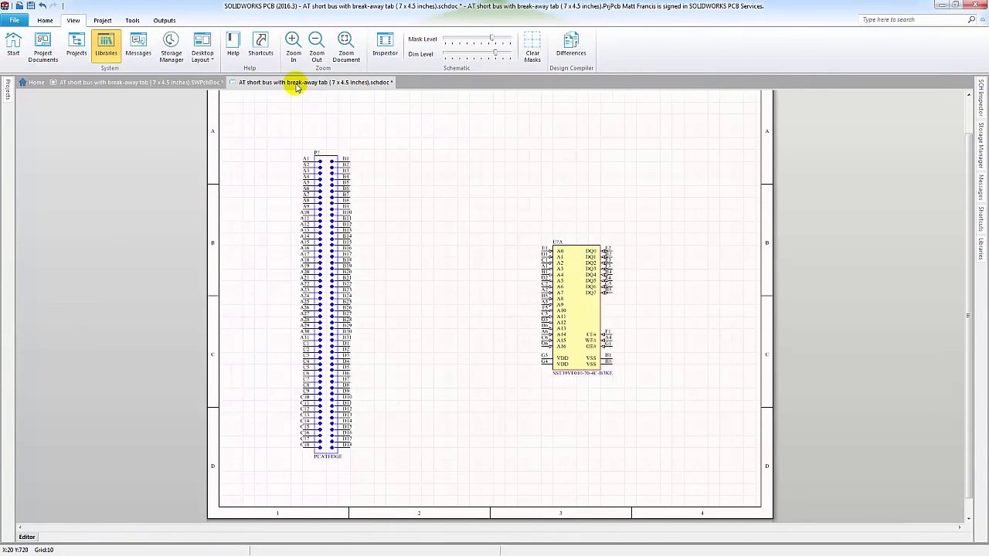